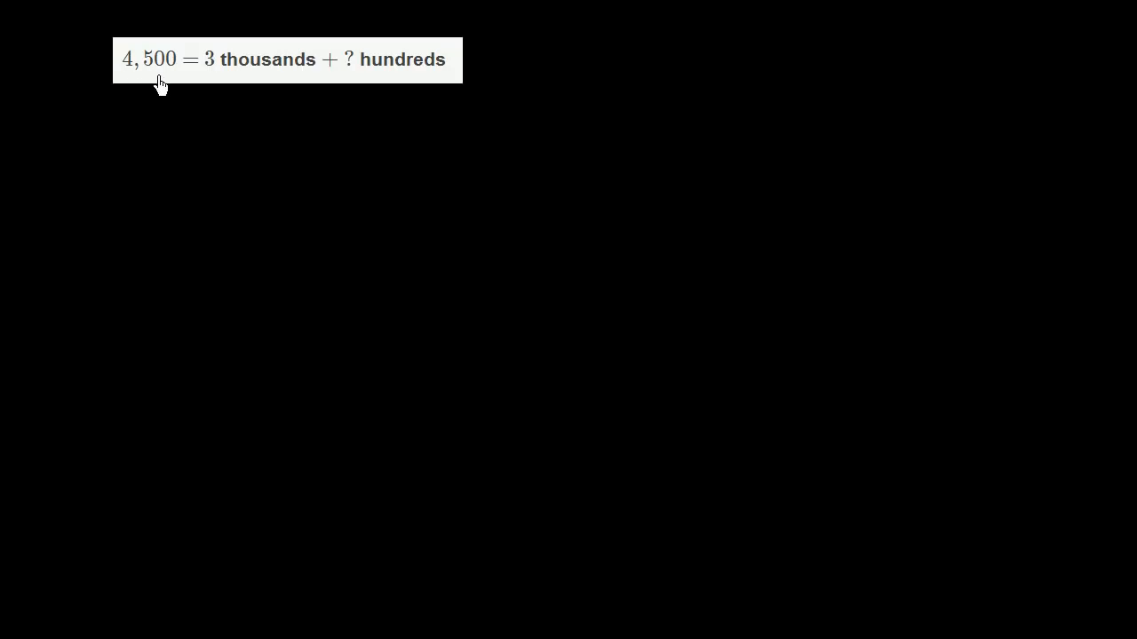
{"action": "mouse_move", "coordinate": [300, 78]}
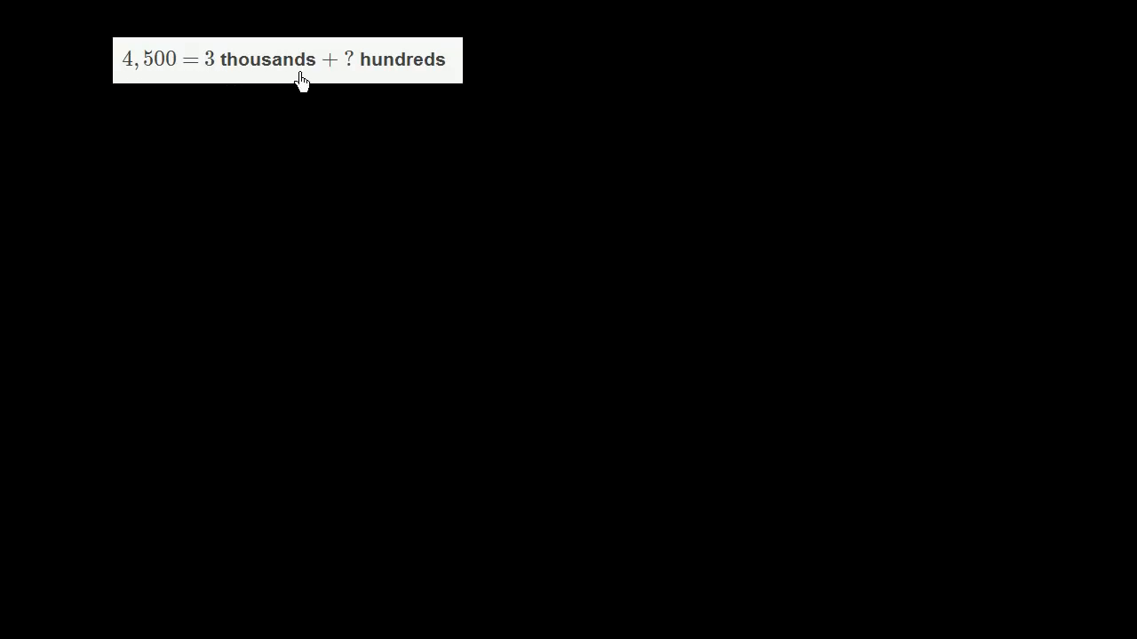
{"action": "mouse_move", "coordinate": [354, 79]}
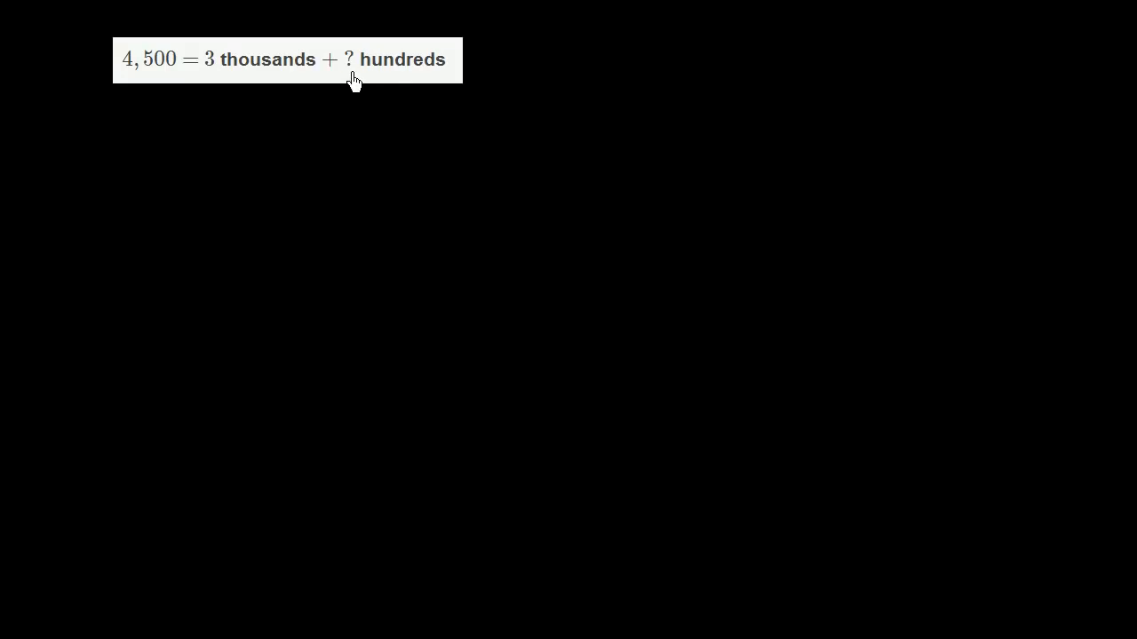
{"action": "mouse_move", "coordinate": [124, 82]}
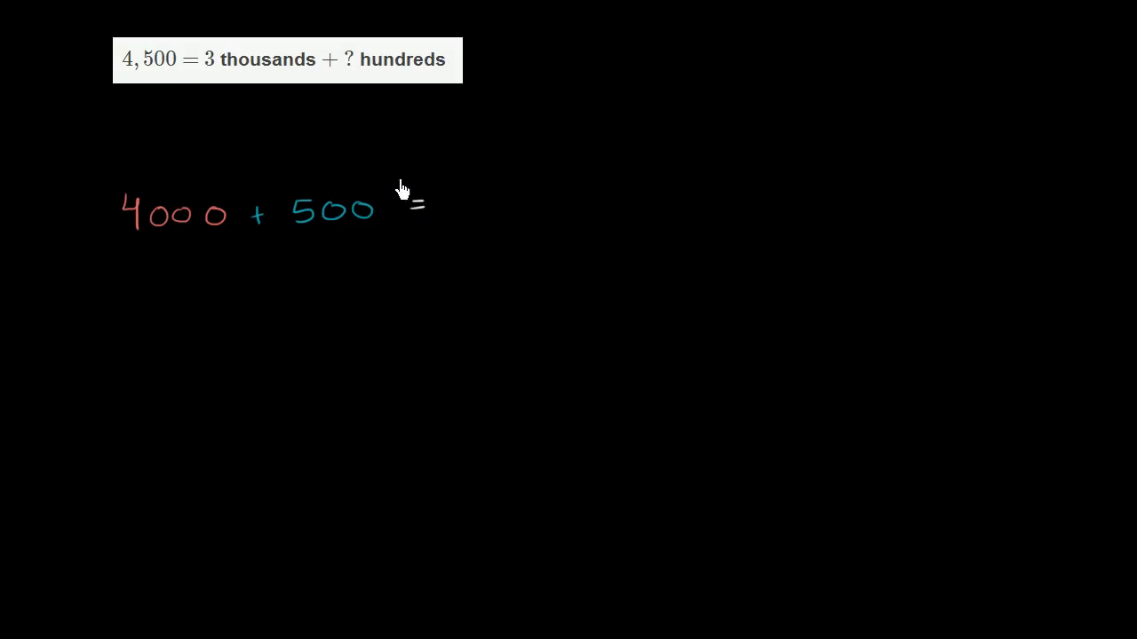
{"action": "mouse_move", "coordinate": [455, 206]}
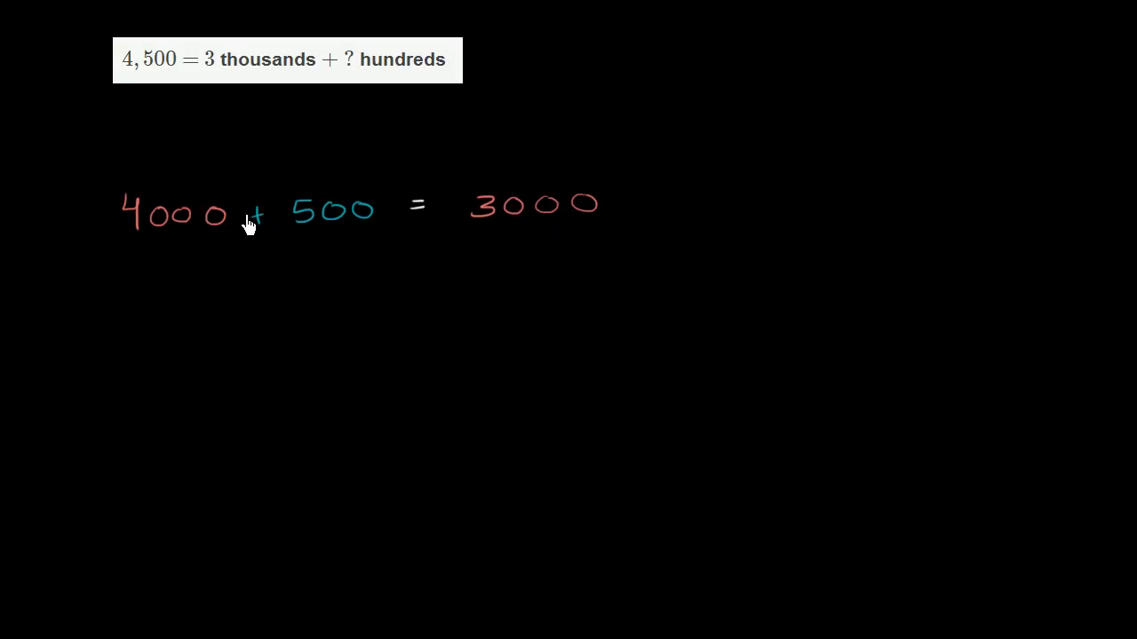
{"action": "mouse_move", "coordinate": [430, 231]}
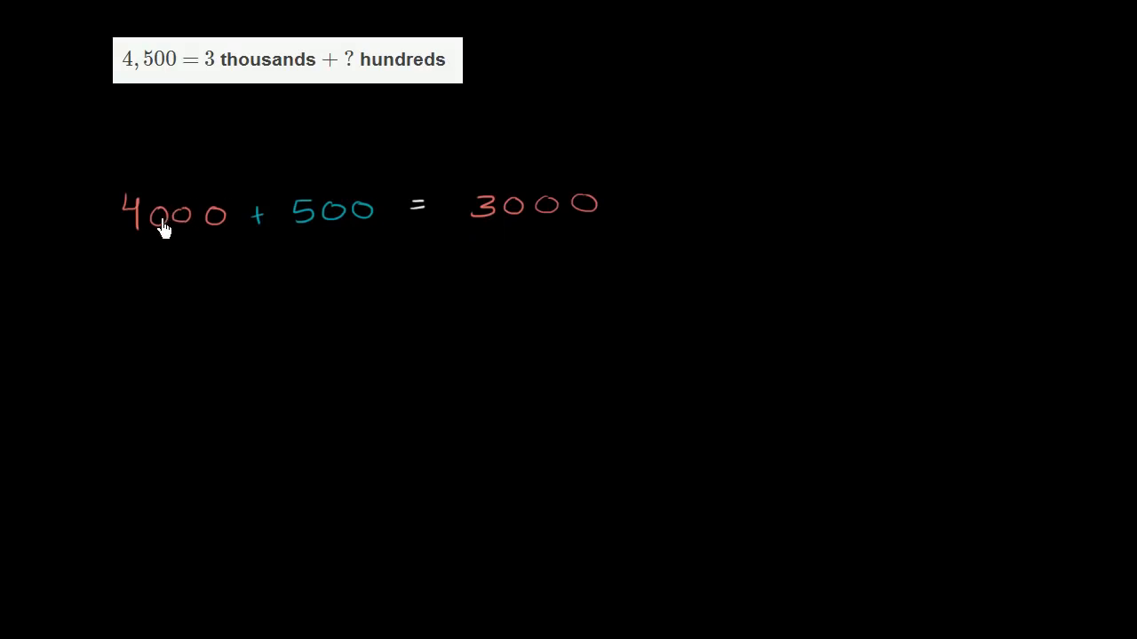
{"action": "mouse_move", "coordinate": [264, 230]}
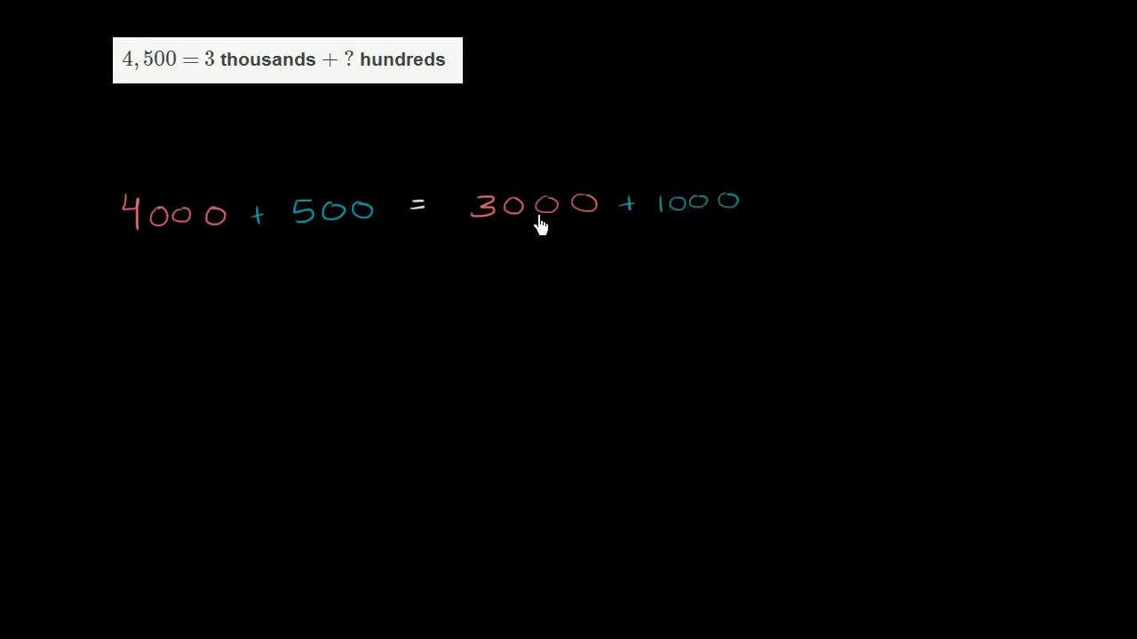
{"action": "mouse_move", "coordinate": [160, 223]}
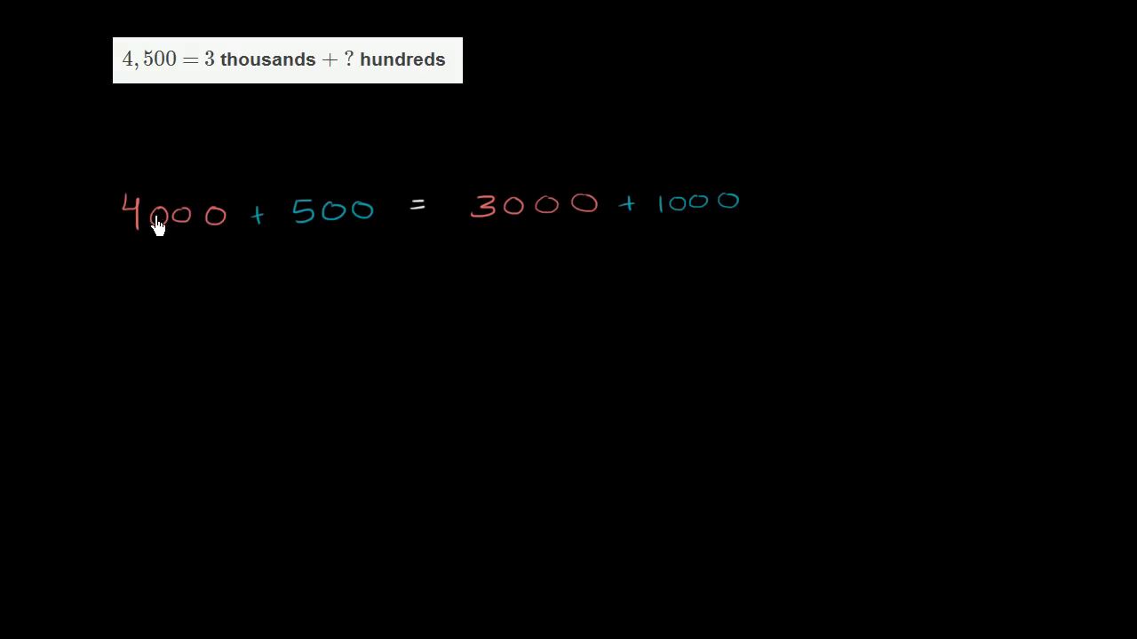
{"action": "mouse_move", "coordinate": [153, 266]}
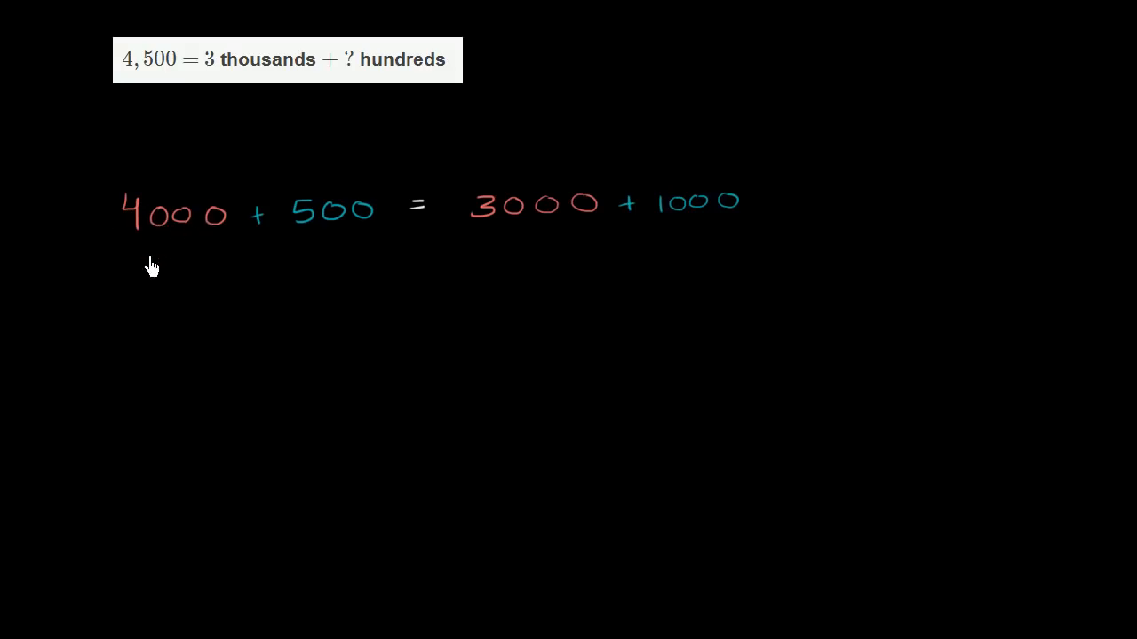
{"action": "mouse_move", "coordinate": [309, 229]}
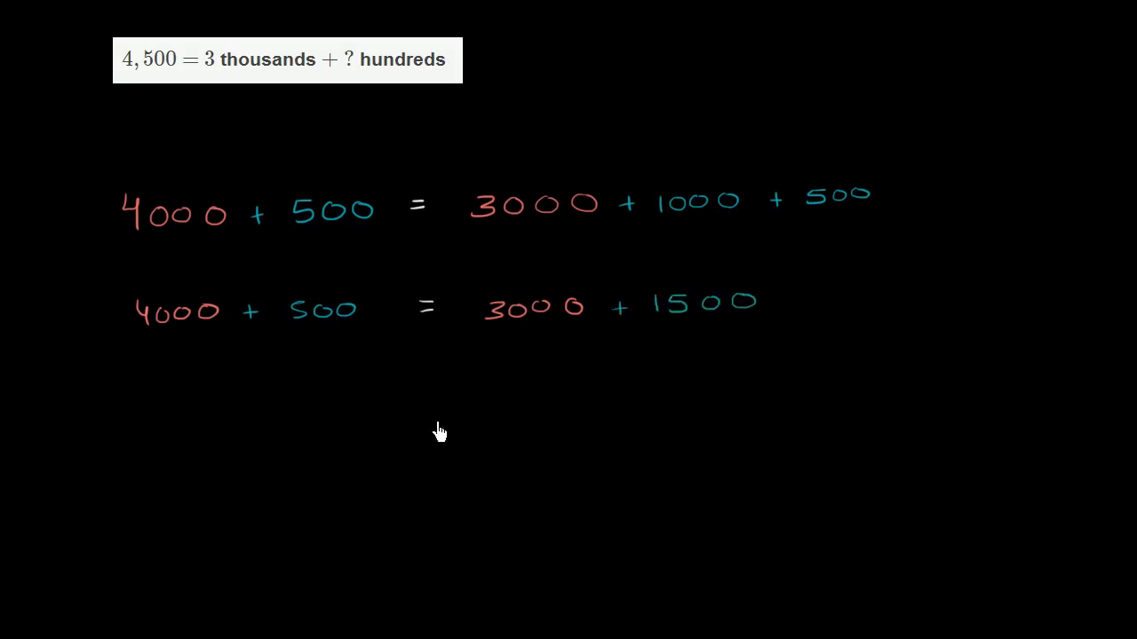
{"action": "mouse_move", "coordinate": [501, 199]}
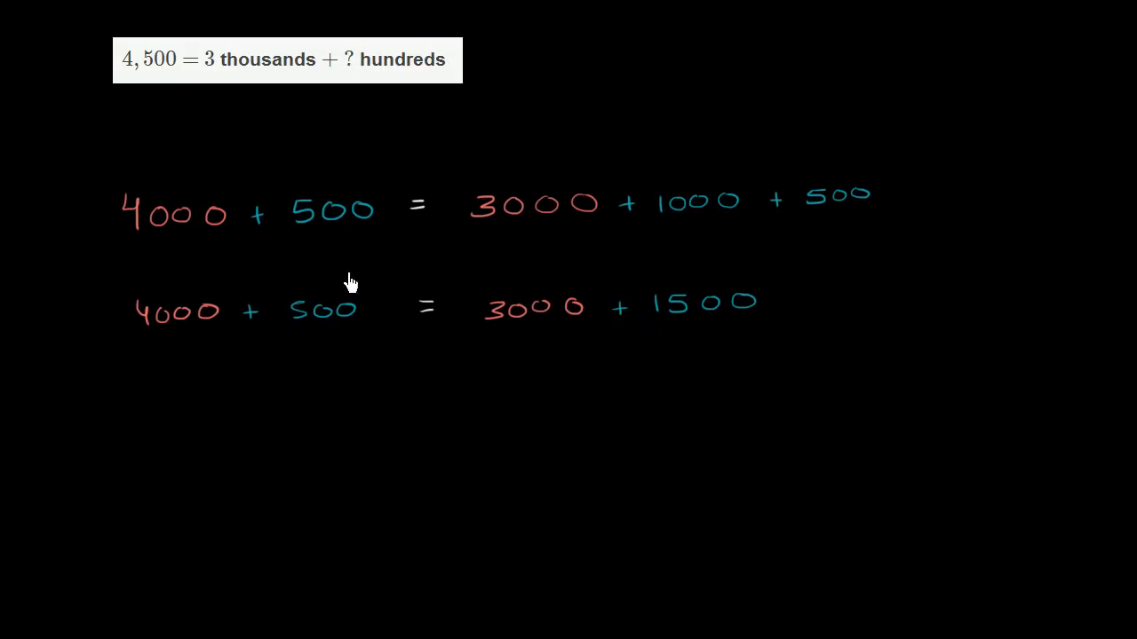
{"action": "mouse_move", "coordinate": [200, 121]}
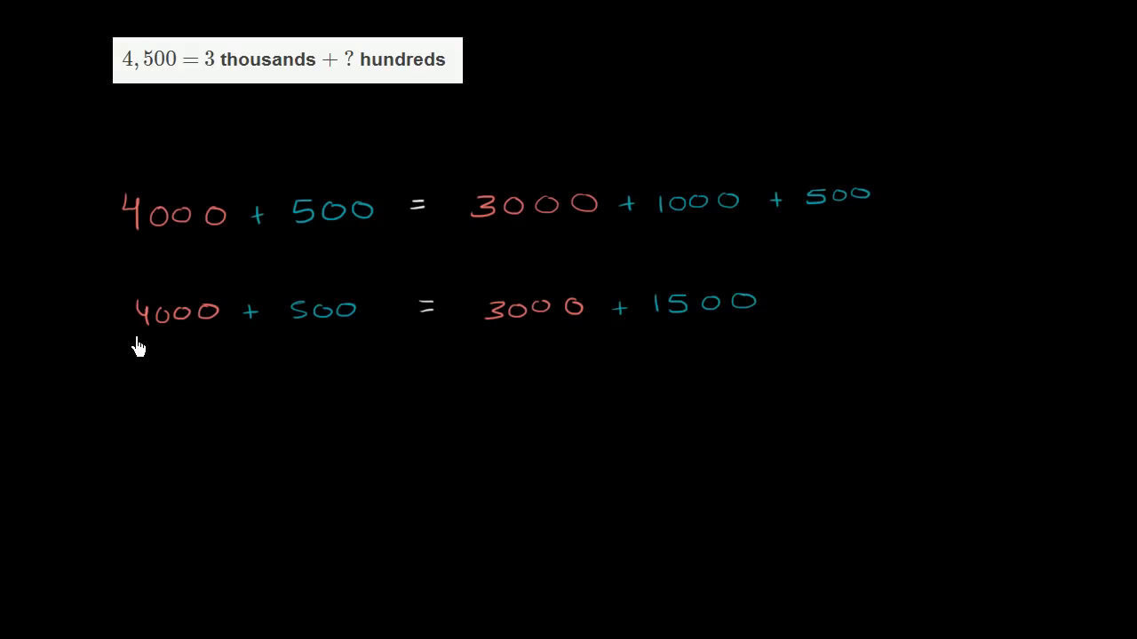
- Underline 4000 + 500 with its total 4500, and underline 4,500 in the printed problem
{"action": "left_click_drag", "start_coordinate": [139, 338], "coordinate": [344, 336]}
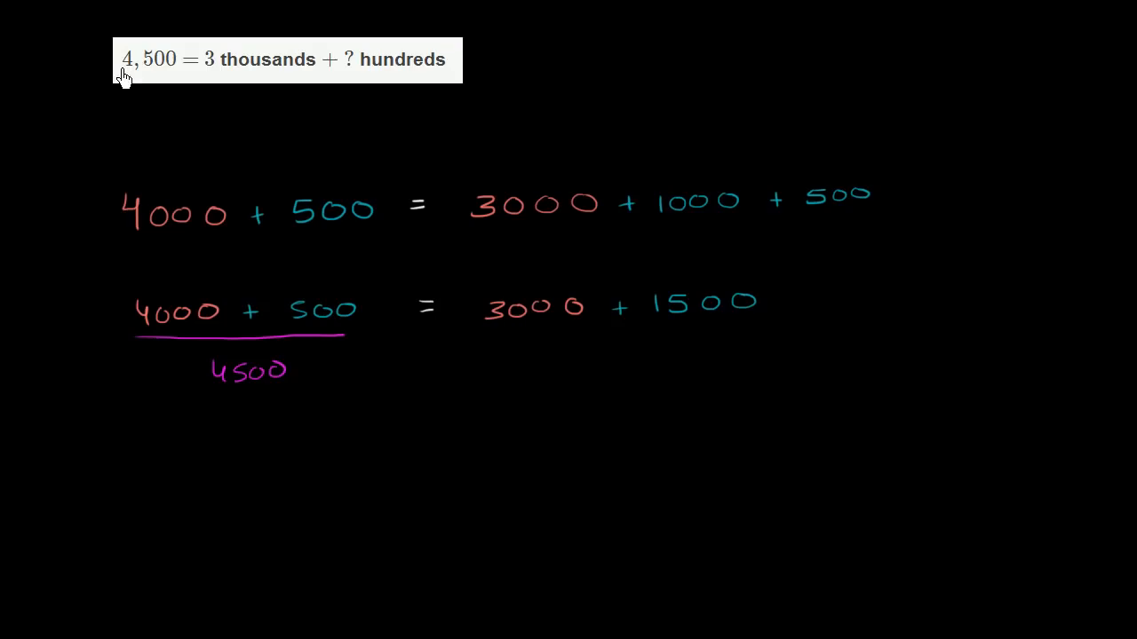
{"action": "left_click_drag", "start_coordinate": [121, 78], "coordinate": [174, 78]}
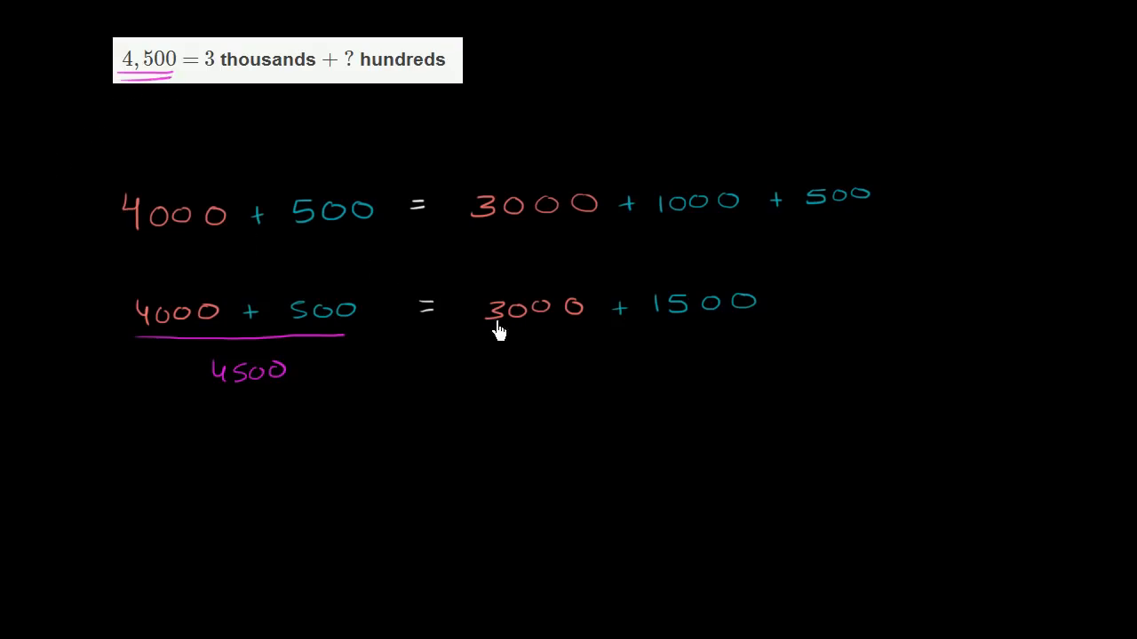
{"action": "mouse_move", "coordinate": [554, 334]}
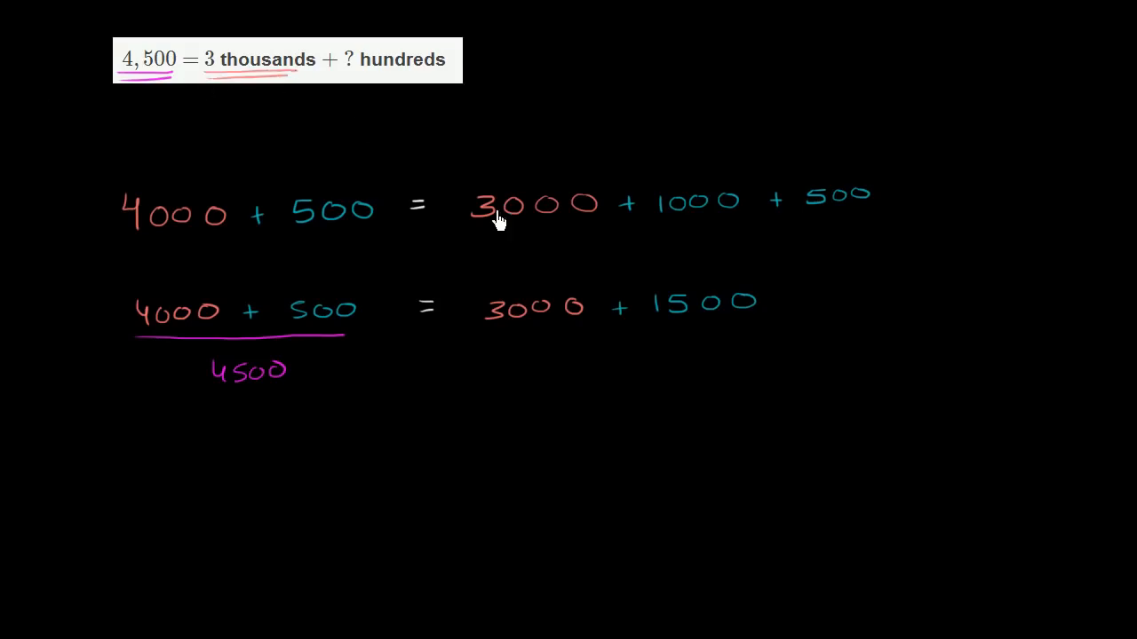
{"action": "mouse_move", "coordinate": [691, 323]}
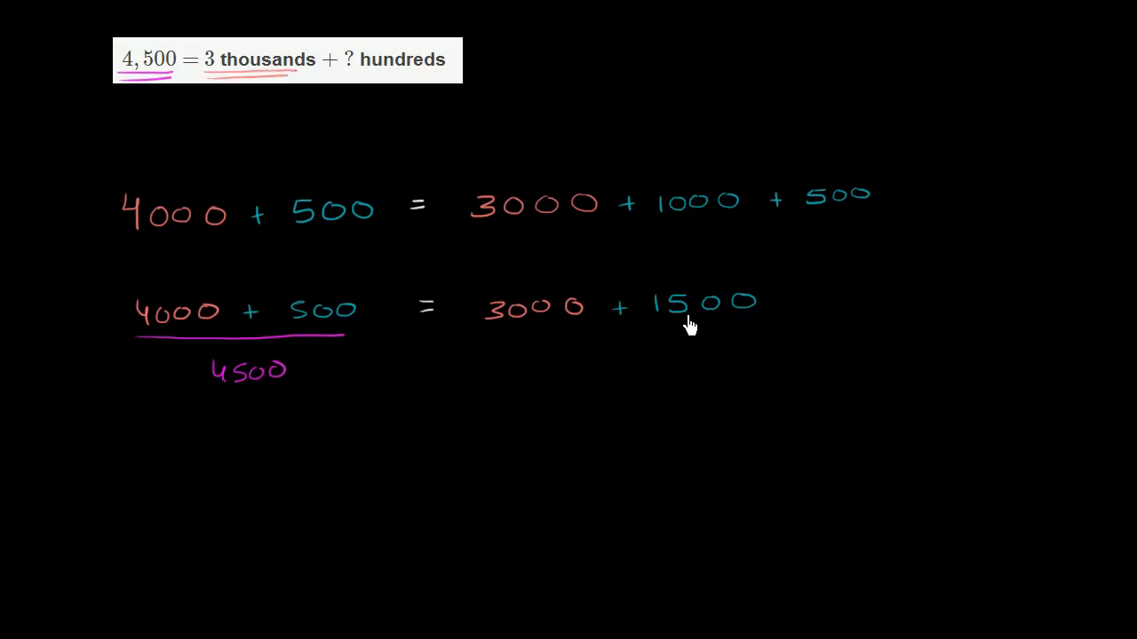
{"action": "mouse_move", "coordinate": [737, 324]}
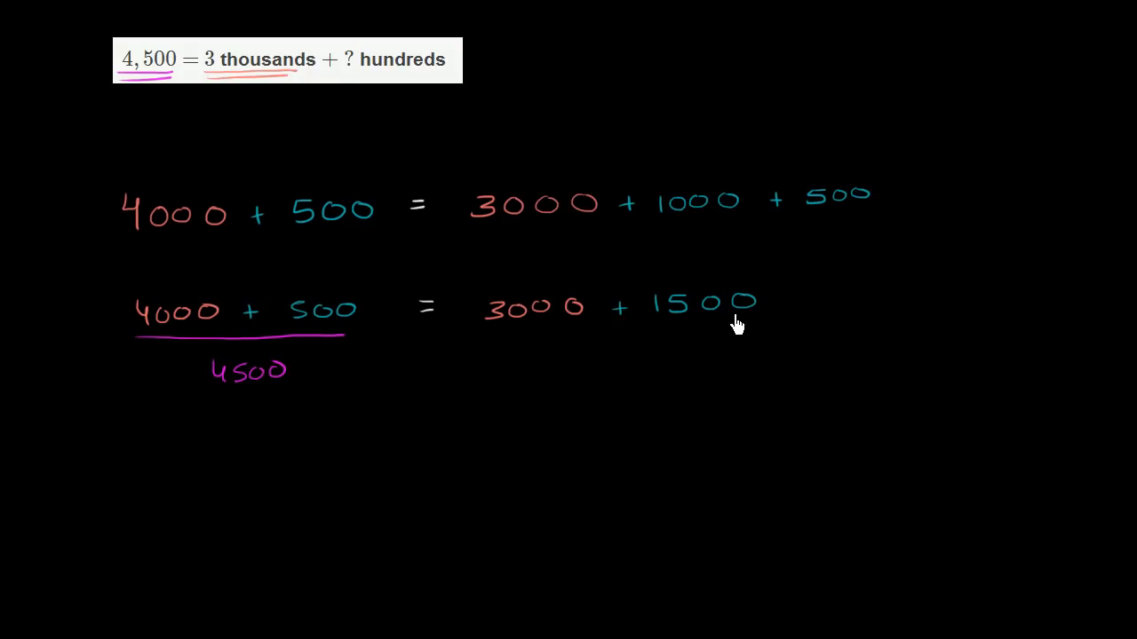
{"action": "mouse_move", "coordinate": [689, 326]}
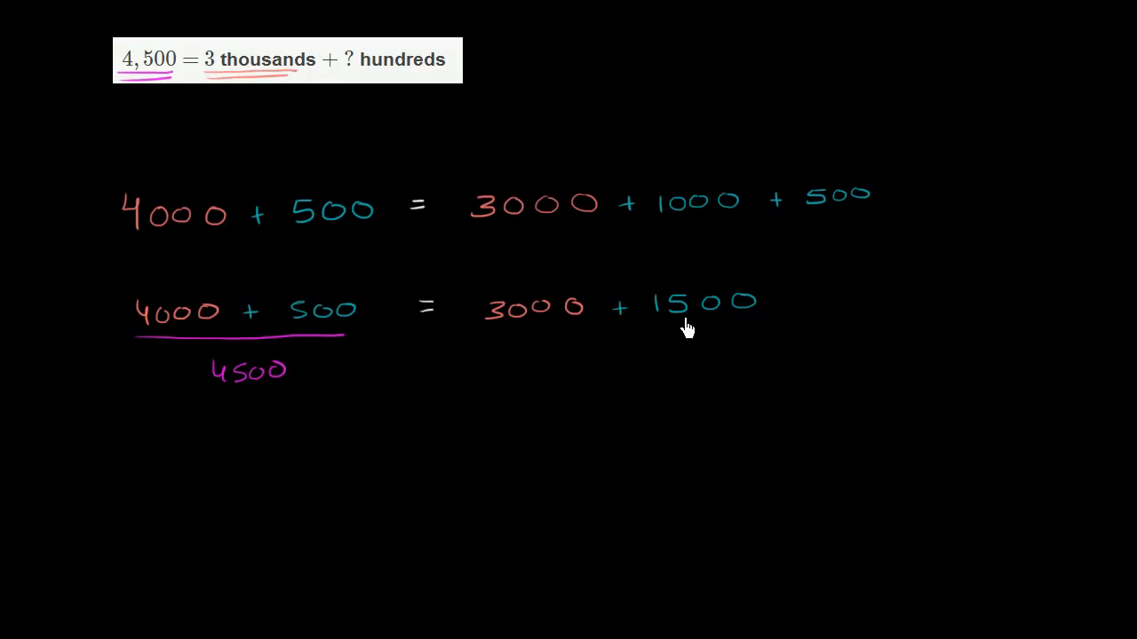
{"action": "mouse_move", "coordinate": [554, 318]}
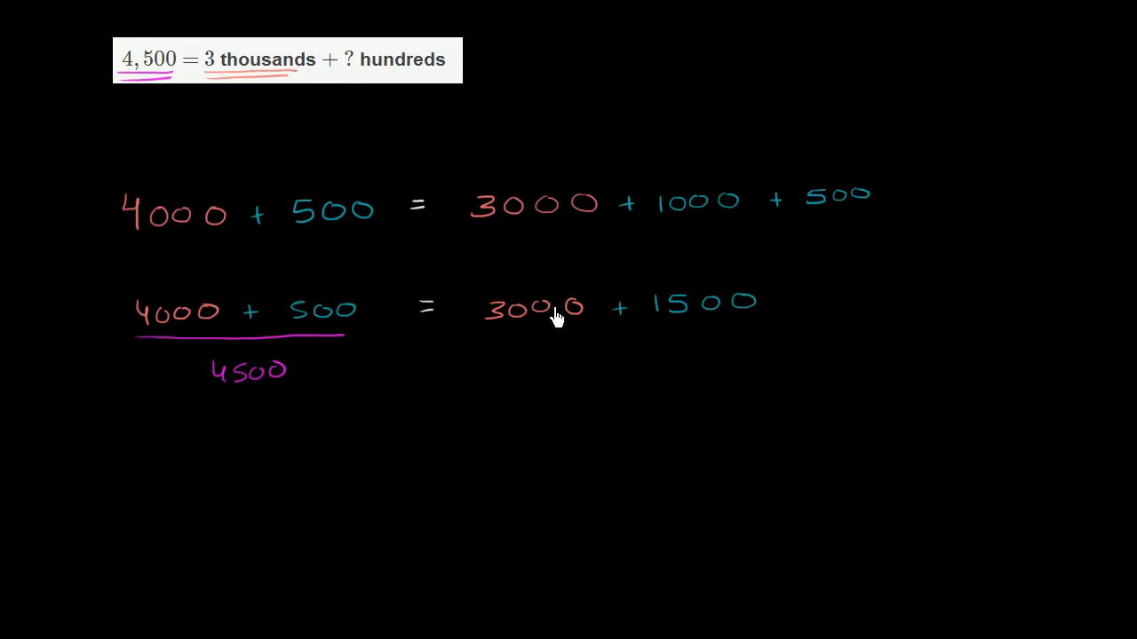
{"action": "mouse_move", "coordinate": [238, 465]}
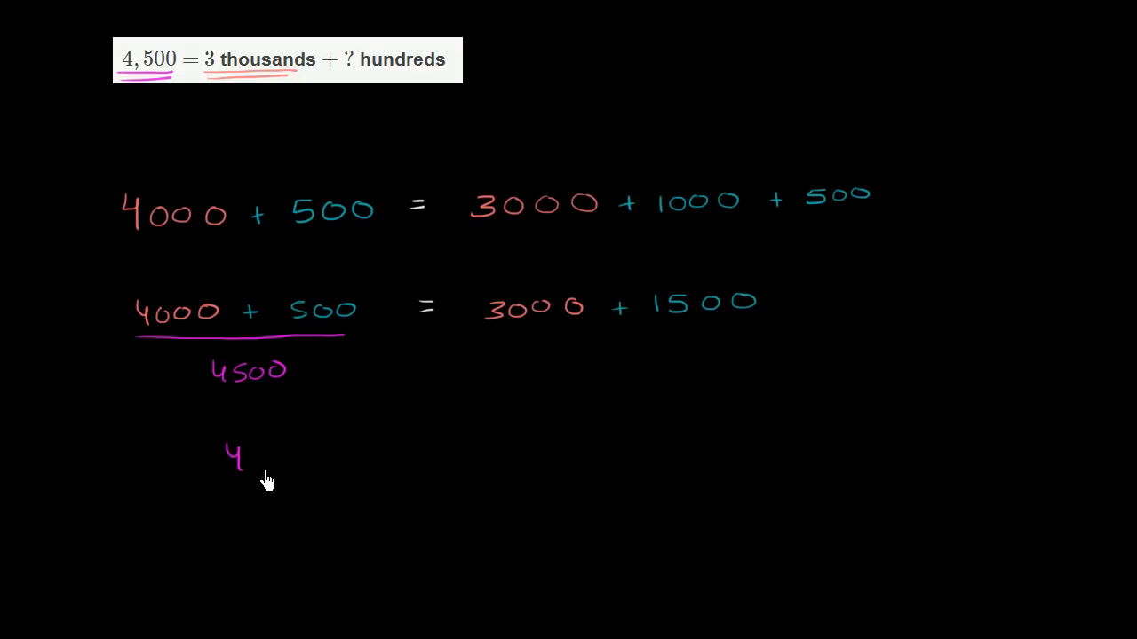
- Handwrite the new line 4,500 = 3 thousands below the worked sums
{"action": "type", "text": ",500 = 3 thousa"}
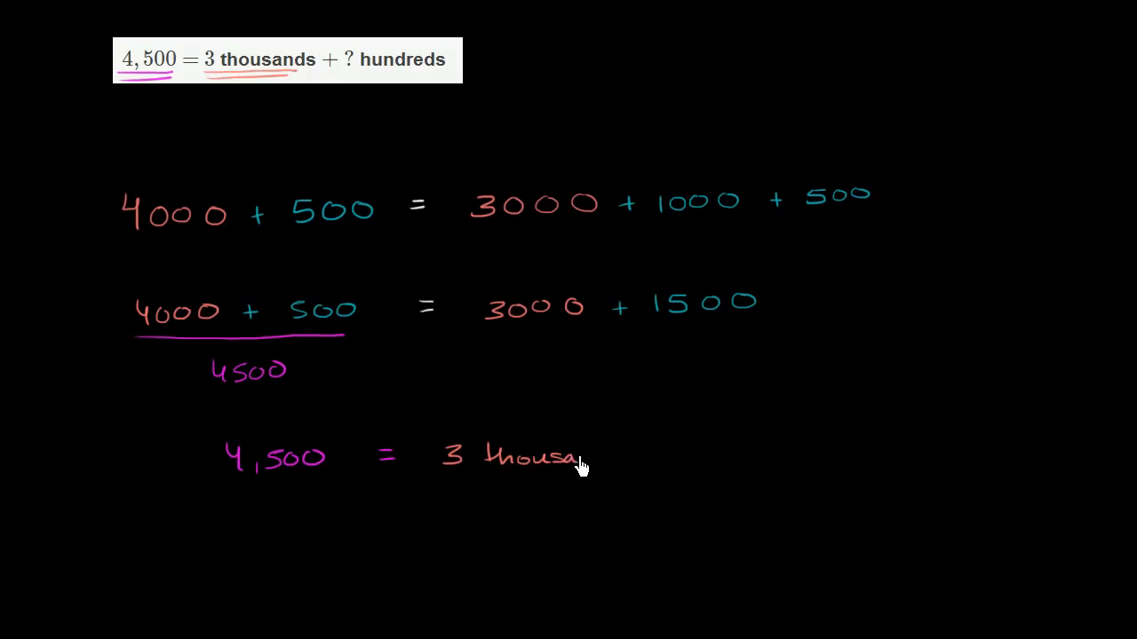
{"action": "type", "text": "nds"}
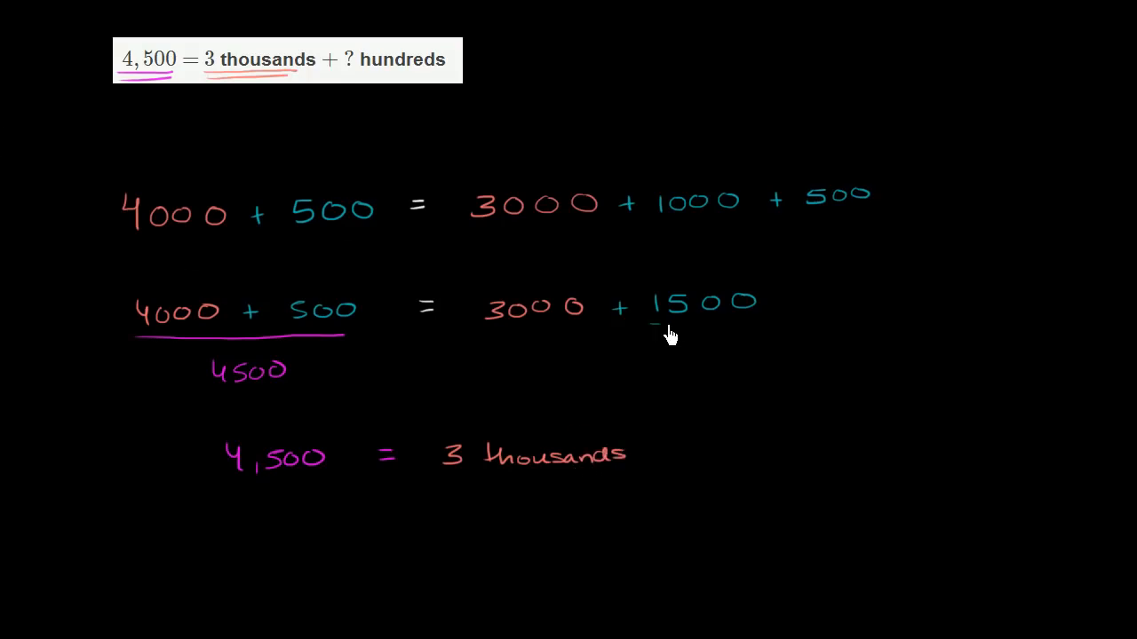
- Underline 1500 in blue and extend the bottom line with + 15 hundreds
{"action": "left_click_drag", "start_coordinate": [653, 328], "coordinate": [755, 323]}
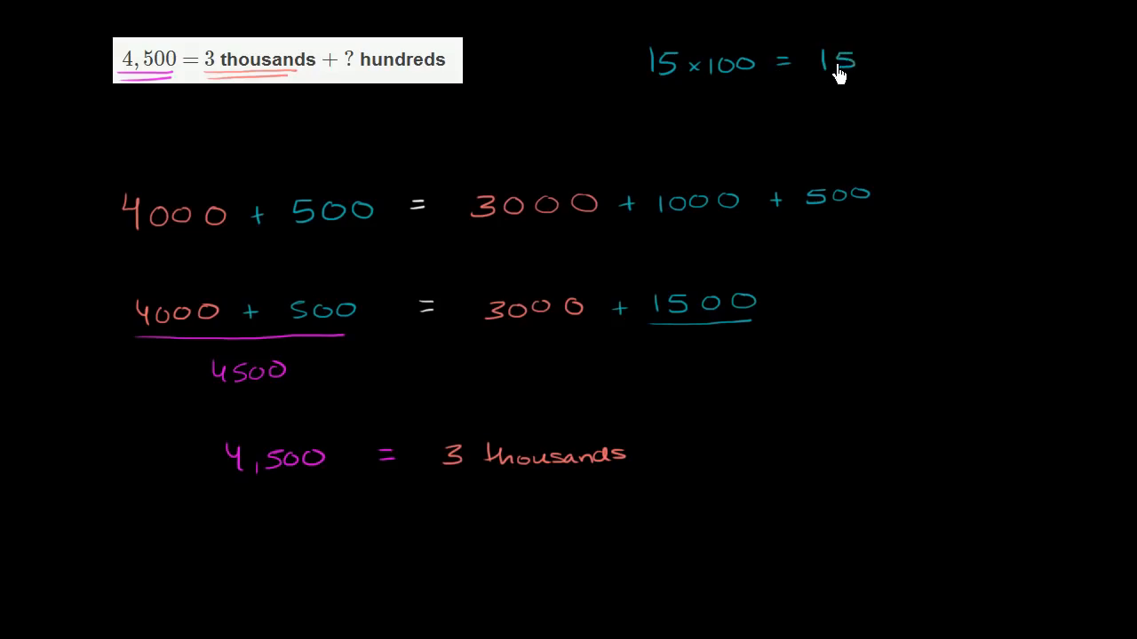
{"action": "mouse_move", "coordinate": [666, 323]}
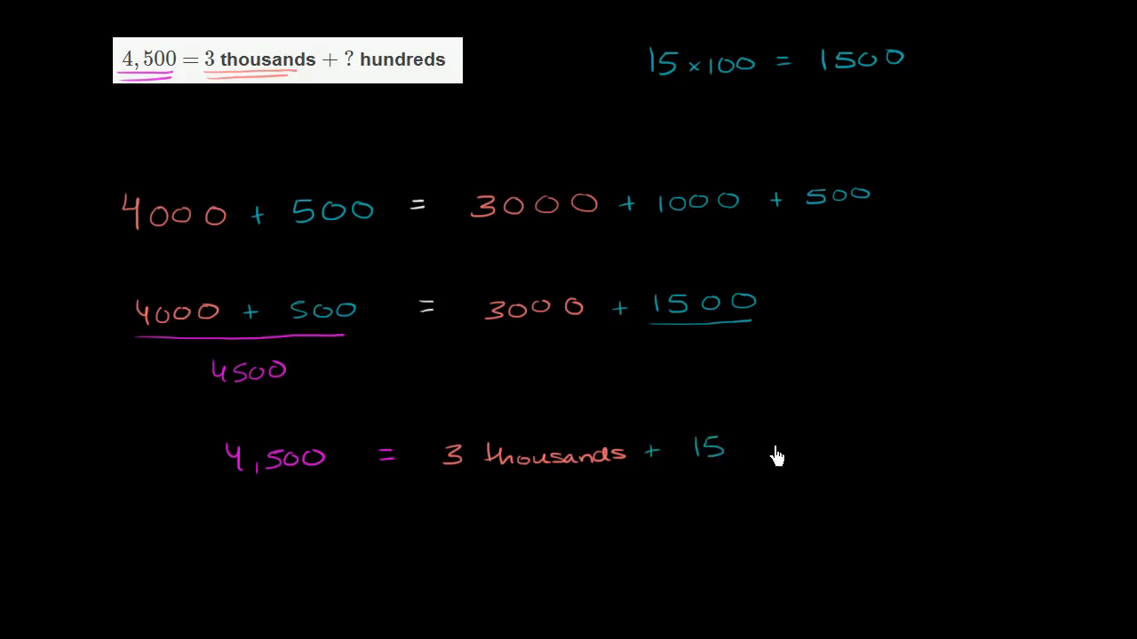
{"action": "type", "text": "hund"}
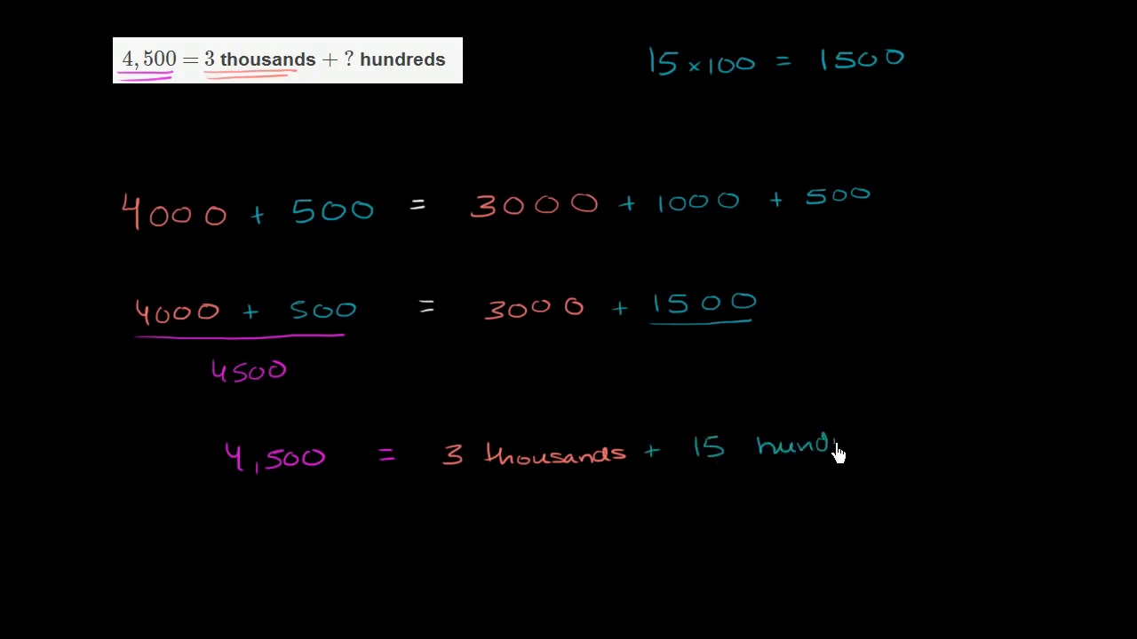